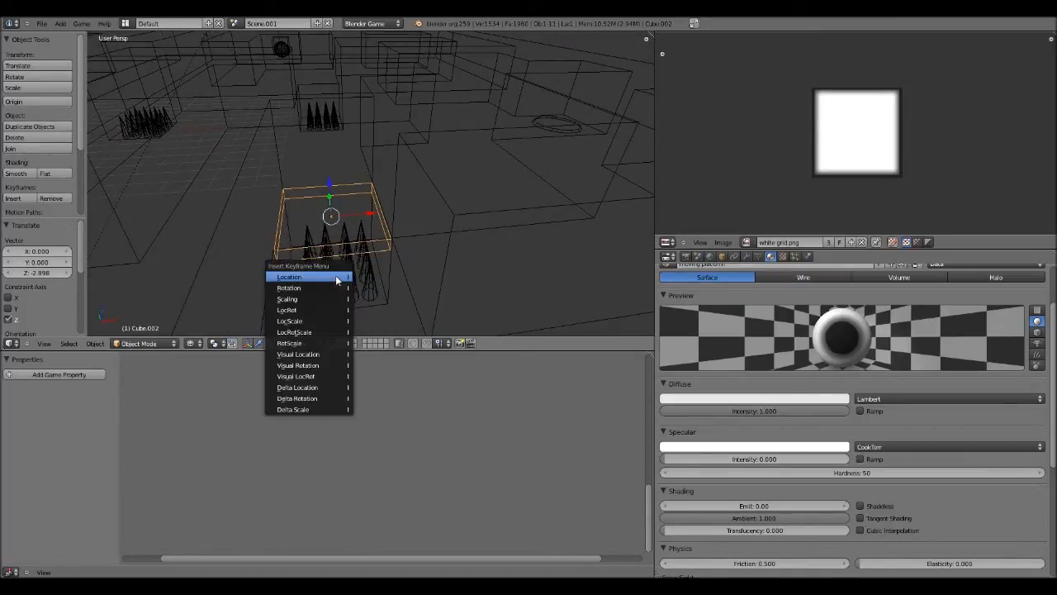
Insert a Location keyframe for the selected platform cube.
left_click(289, 277)
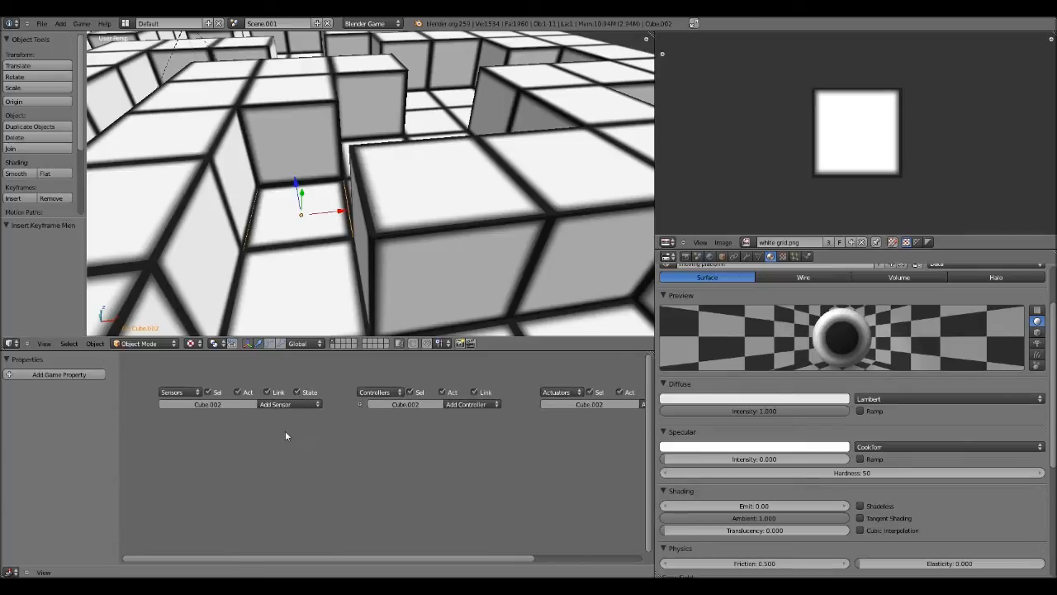
left_click(287, 403)
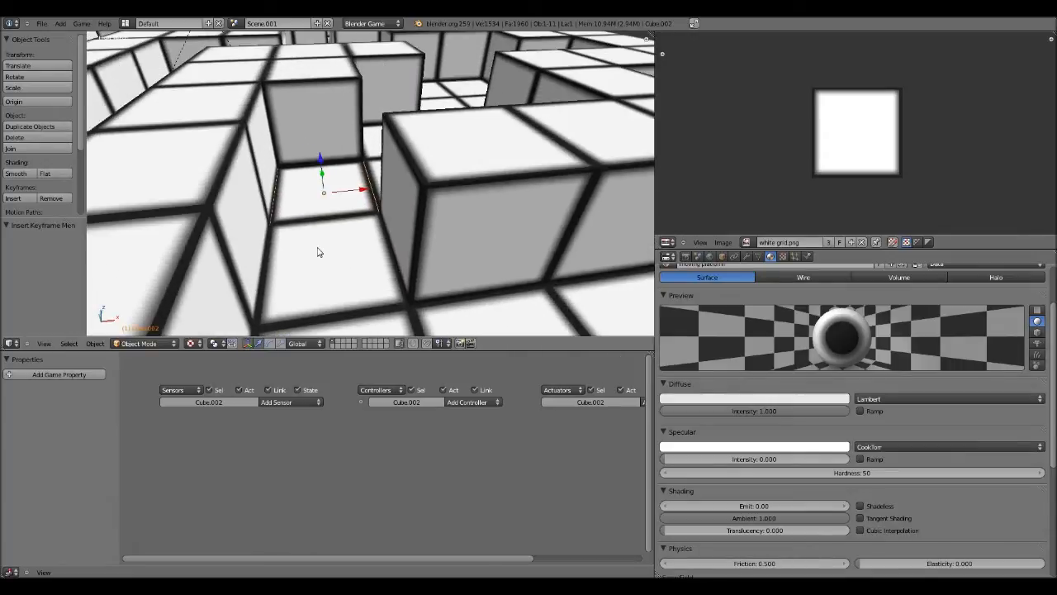
left_click(289, 402)
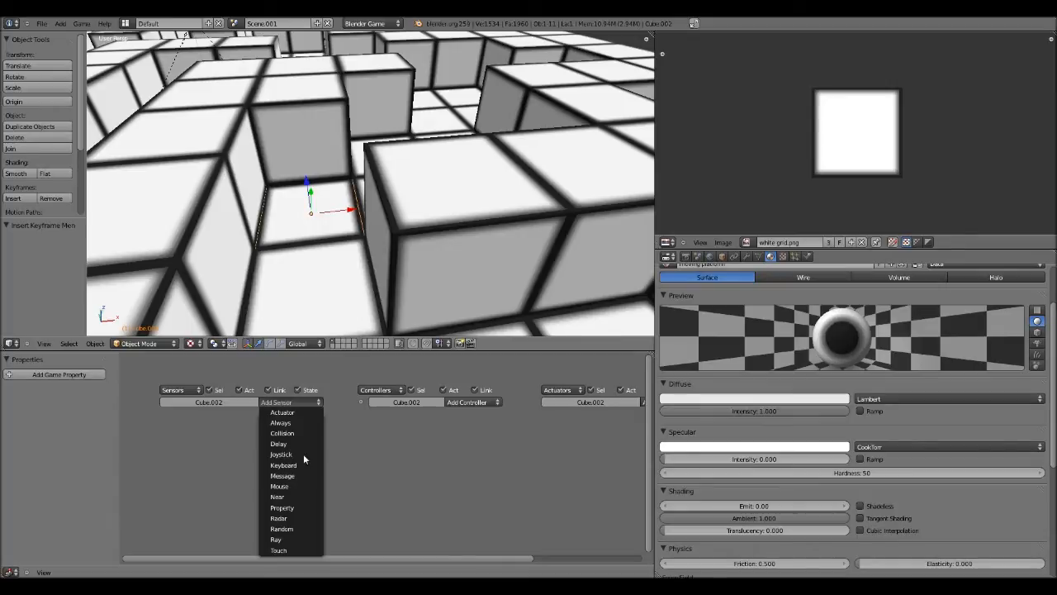
mouse_move(297, 440)
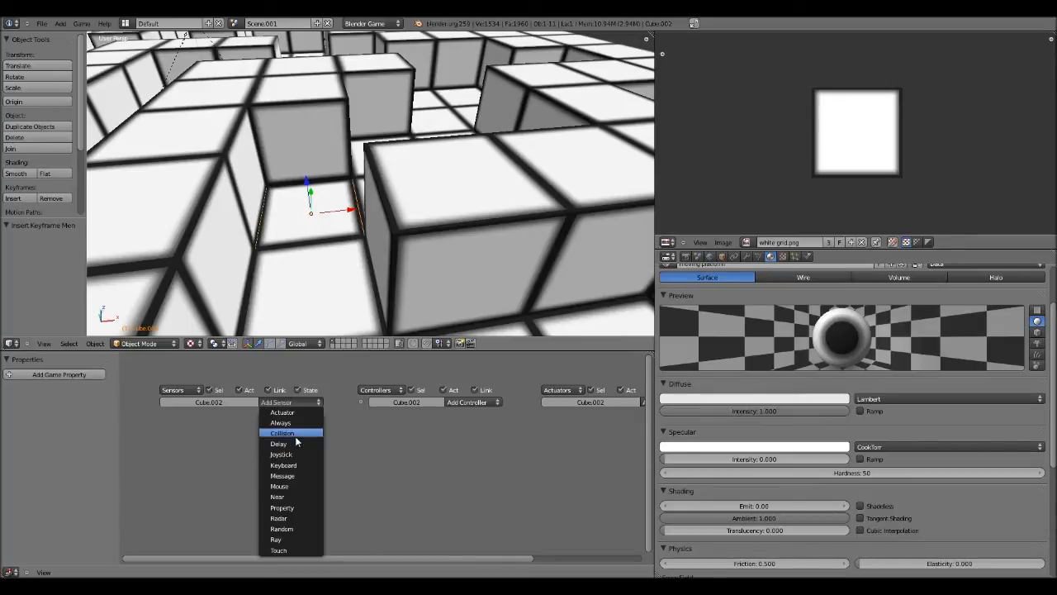
mouse_move(294, 438)
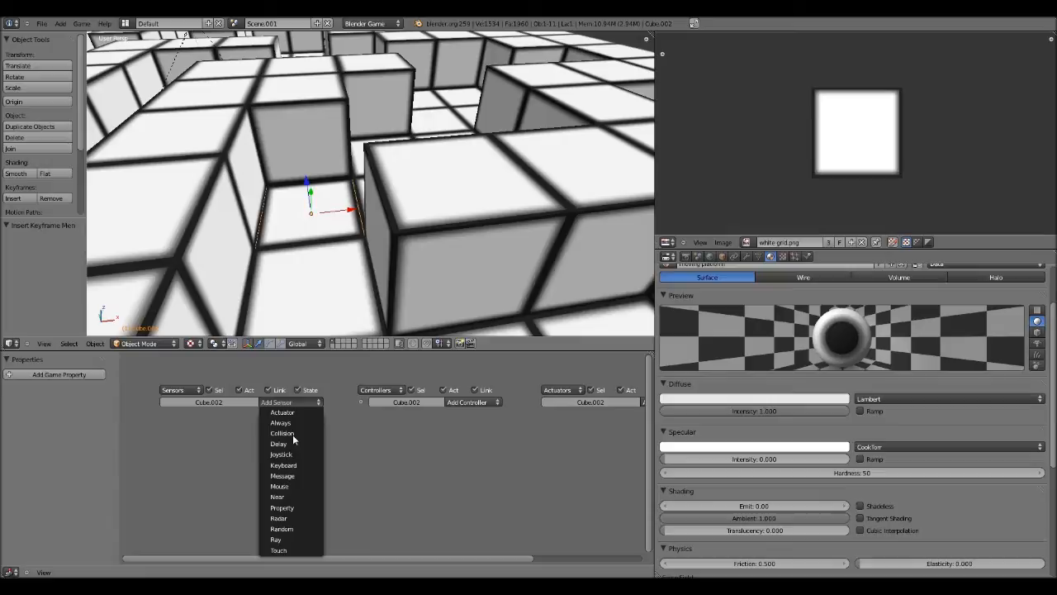
mouse_move(297, 443)
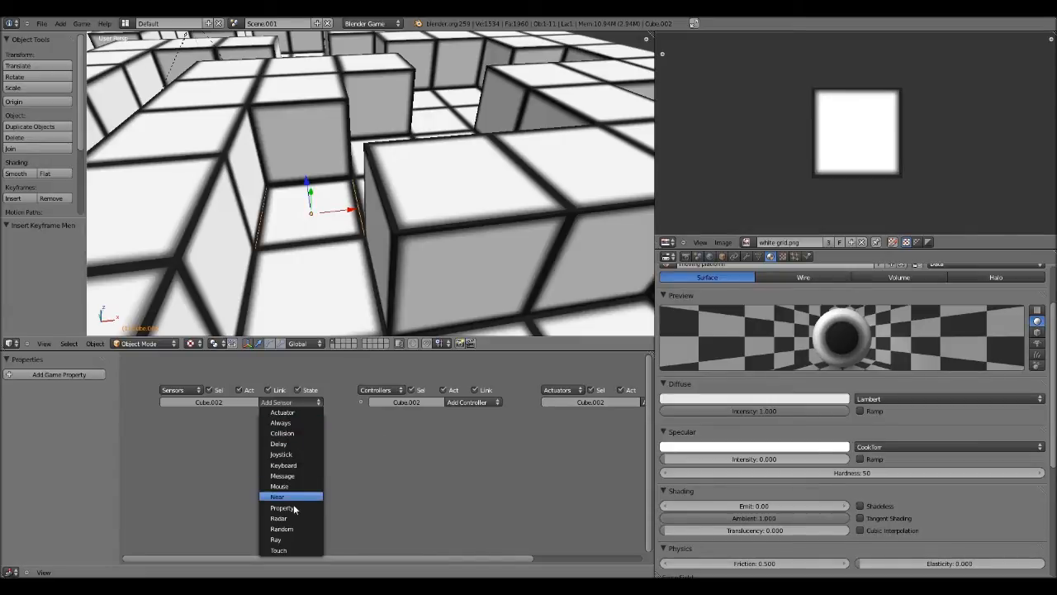
mouse_move(288, 422)
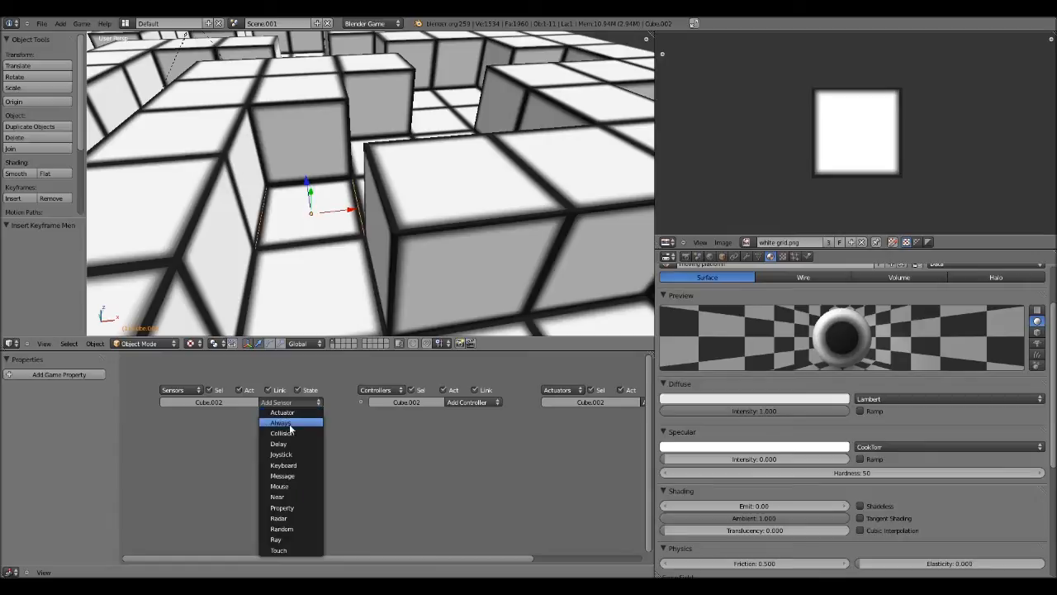
left_click(281, 423)
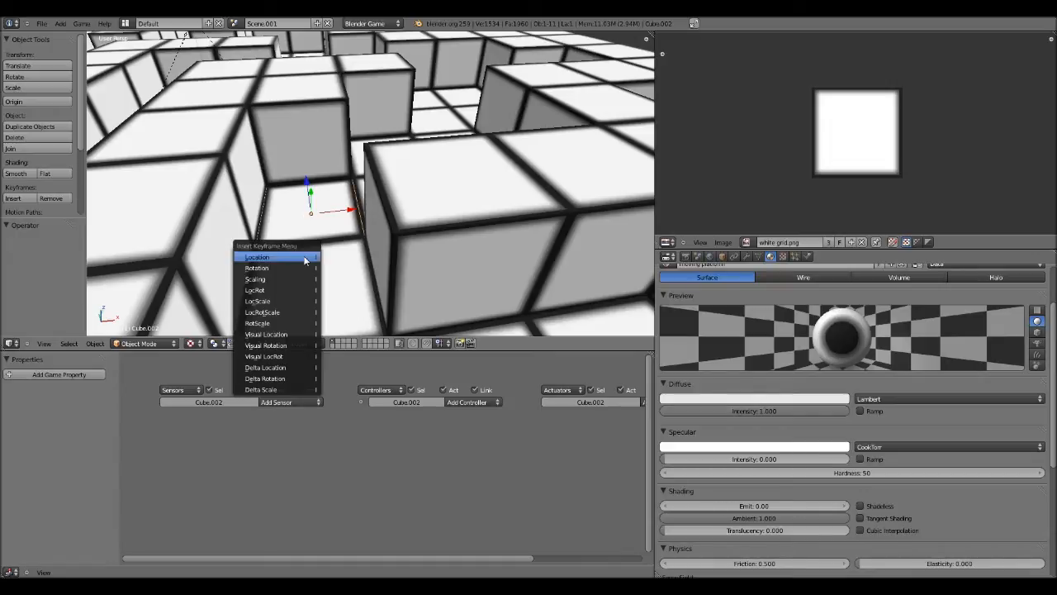
Insert Location keyframes at each position along the cube's moving-platform path.
left_click(258, 257)
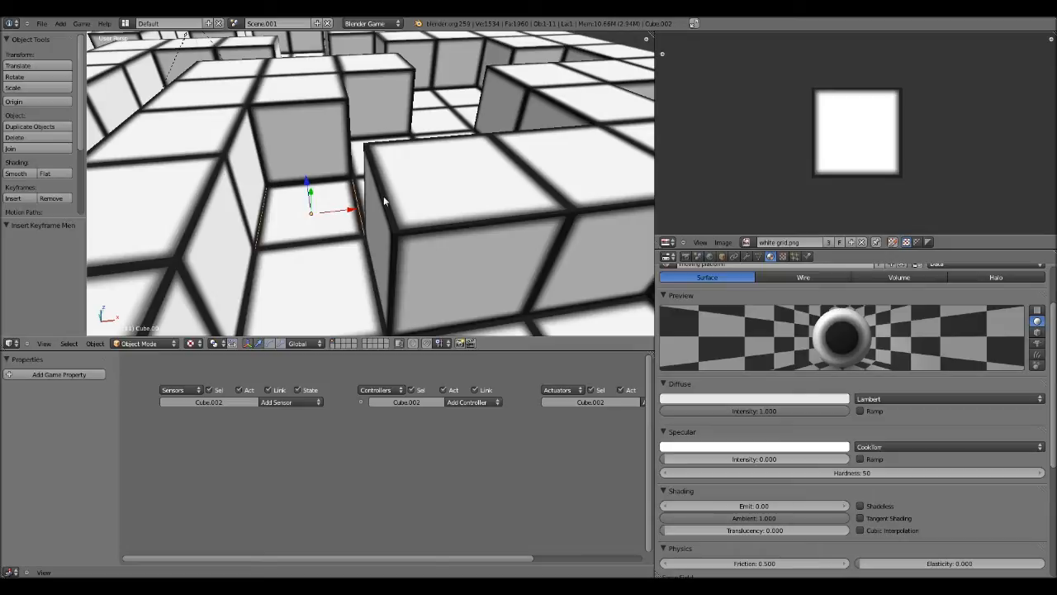
mouse_move(307, 222)
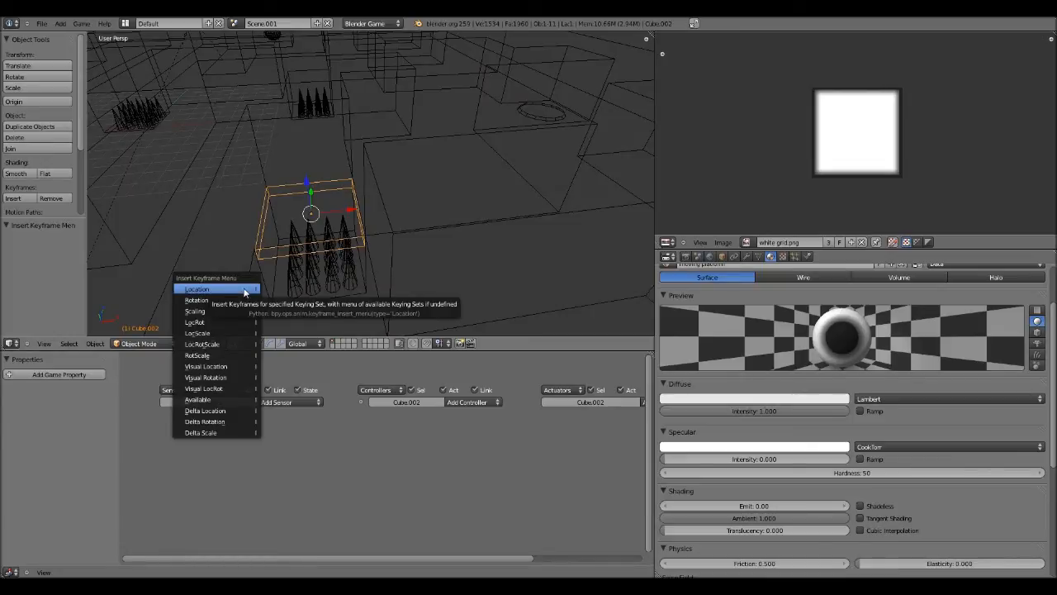
left_click(197, 288)
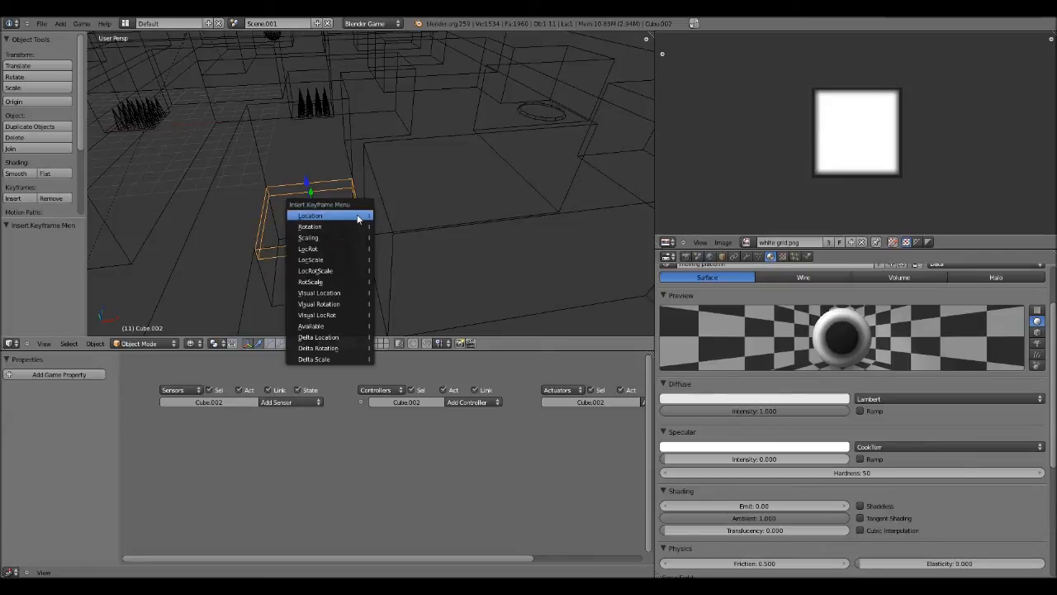
left_click(310, 214)
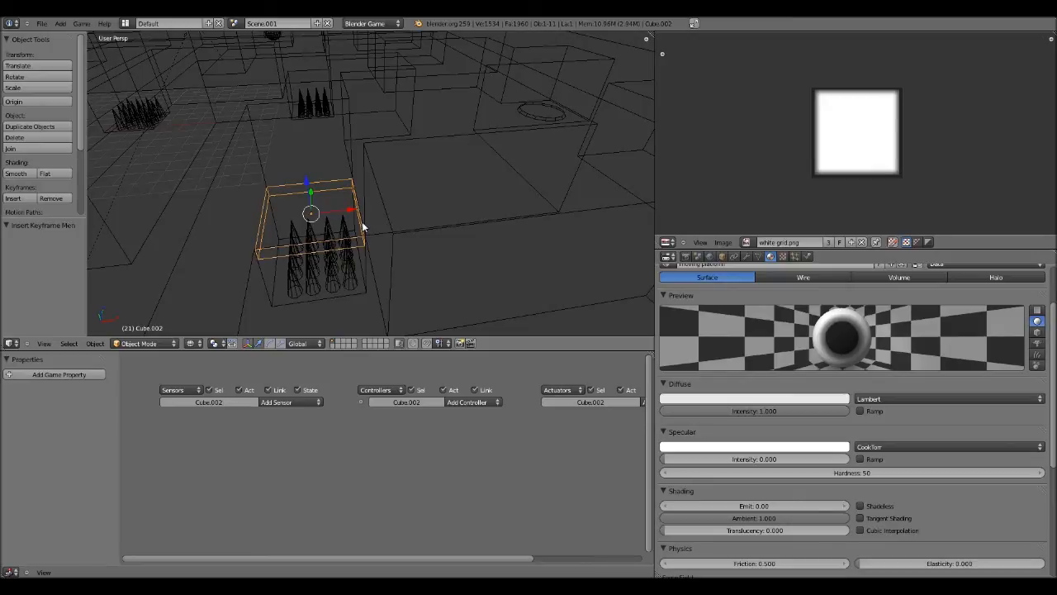
left_click_drag(310, 214, 322, 99)
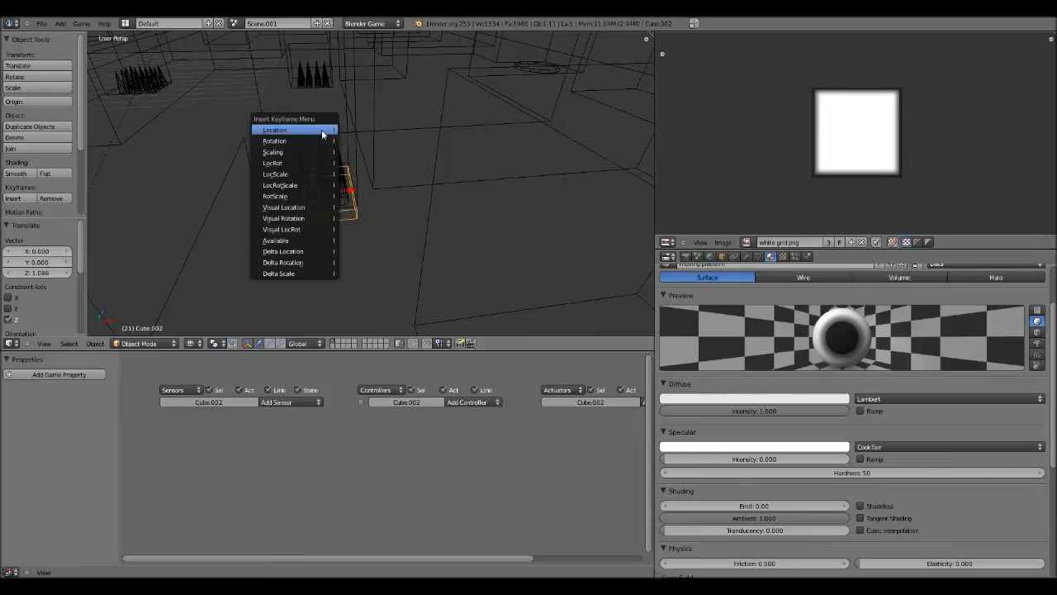
left_click(275, 129)
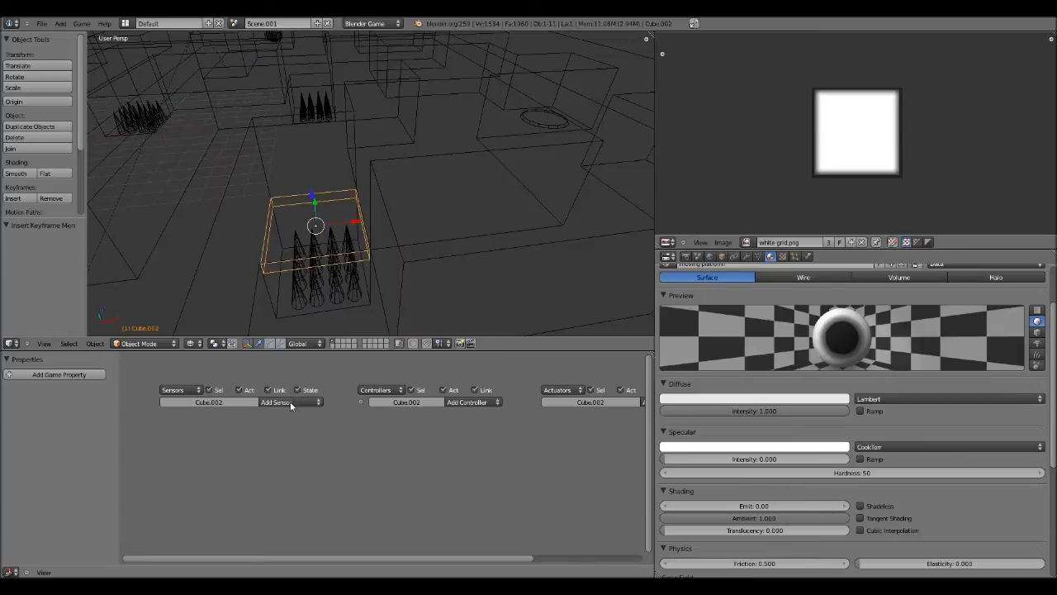
Add an Always sensor and an And controller and link them together.
left_click(289, 403)
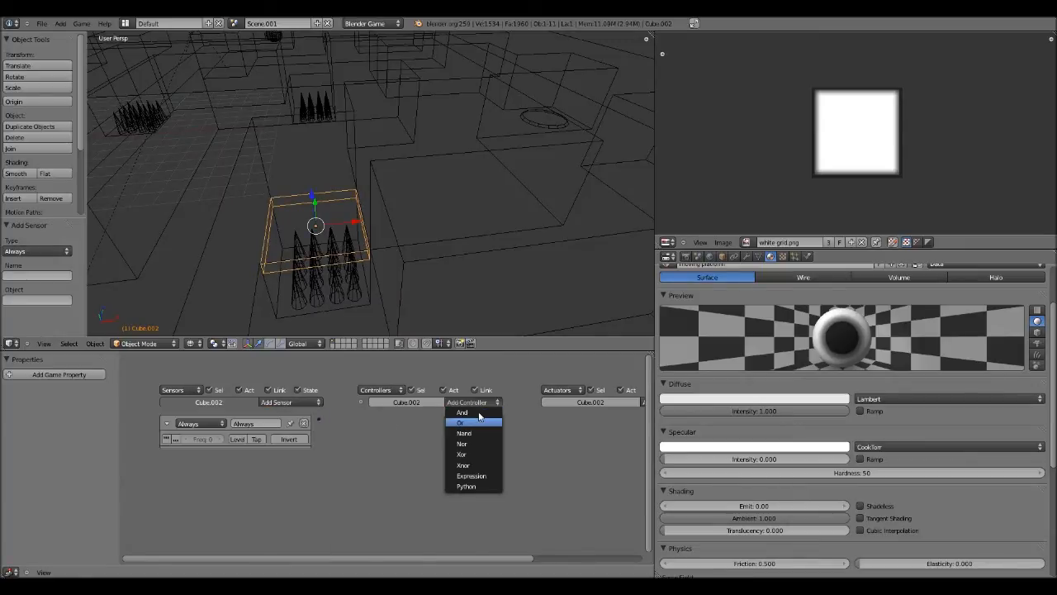
mouse_move(466, 412)
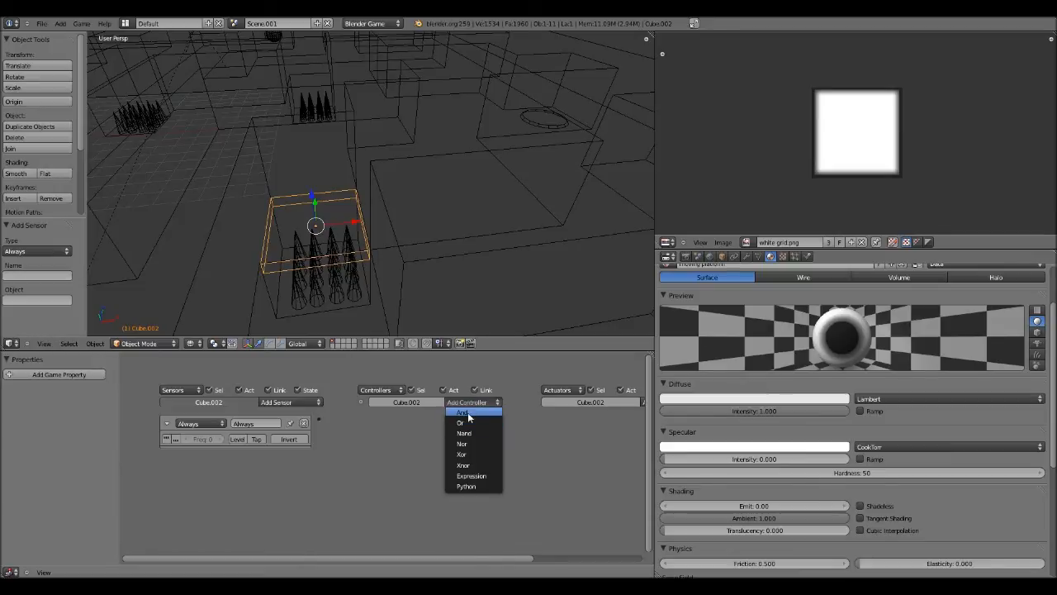
left_click(462, 413)
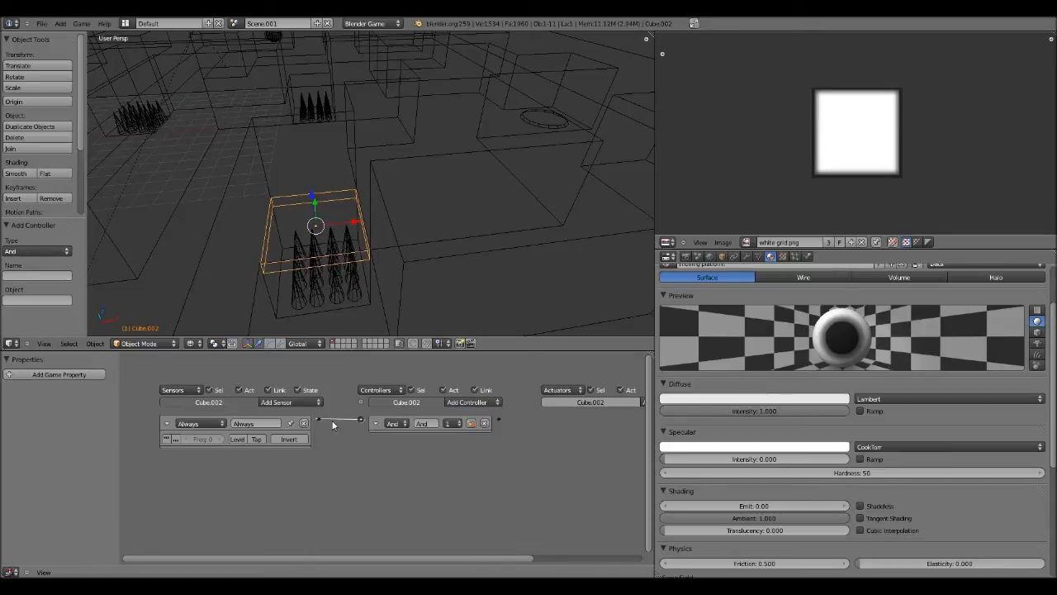
left_click(581, 407)
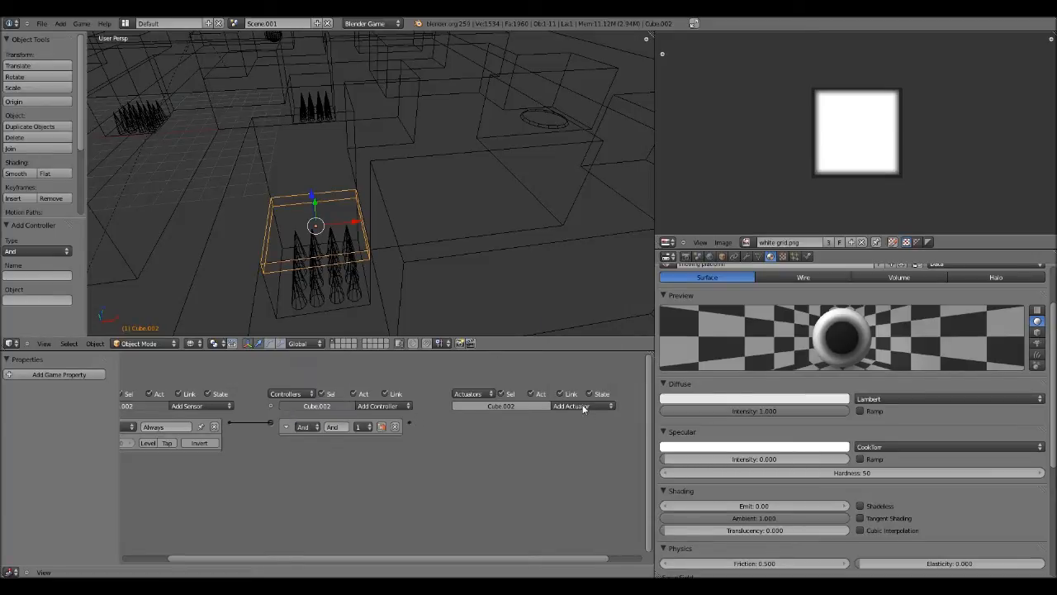
Add an F-Curve actuator from the actuator type list.
left_click(578, 406)
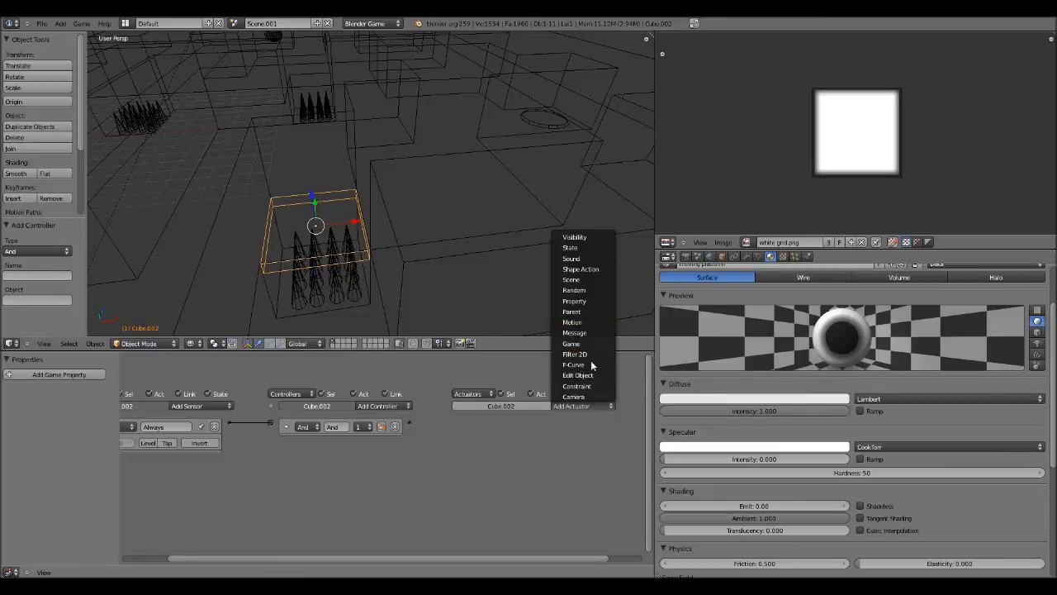
mouse_move(575, 291)
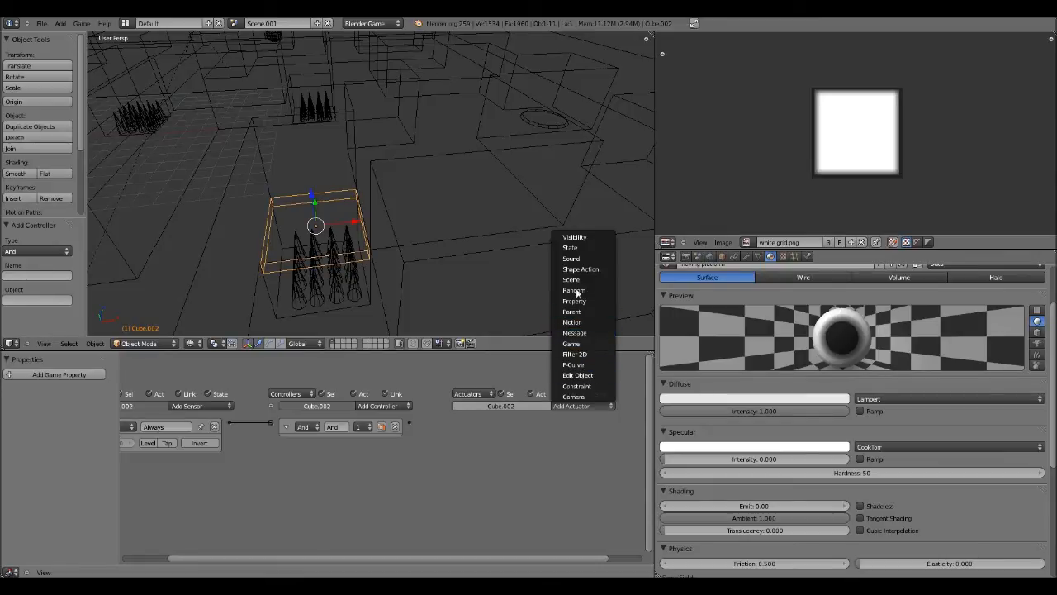
mouse_move(595, 279)
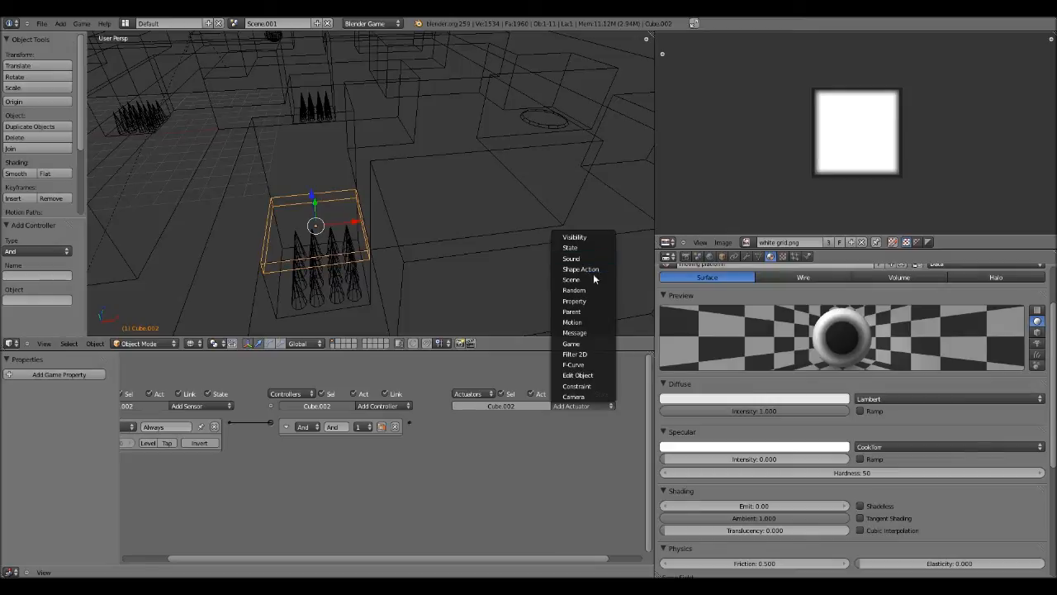
mouse_move(571, 341)
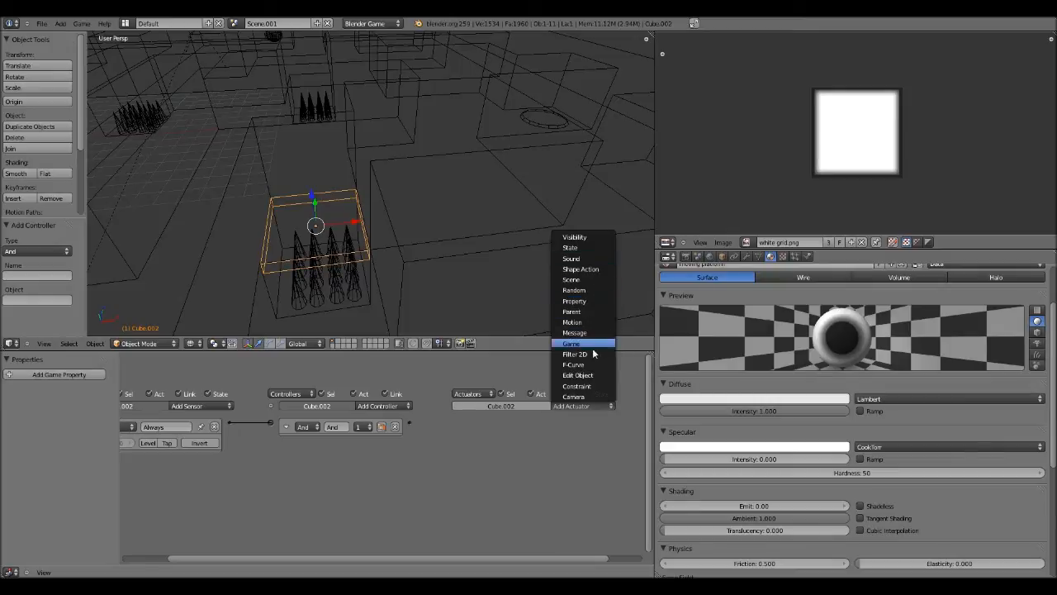
mouse_move(578, 386)
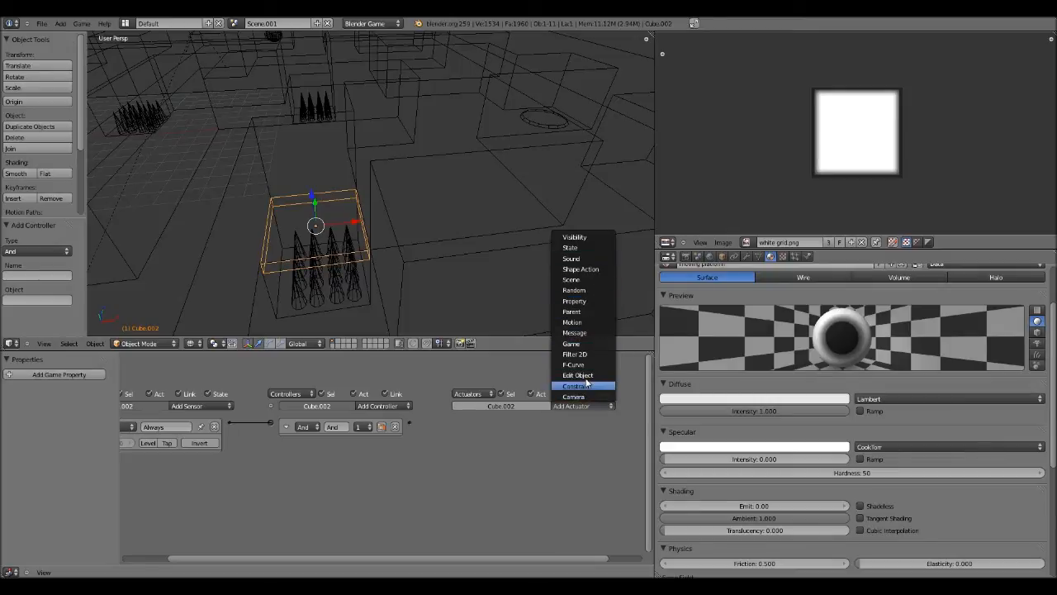
mouse_move(573, 280)
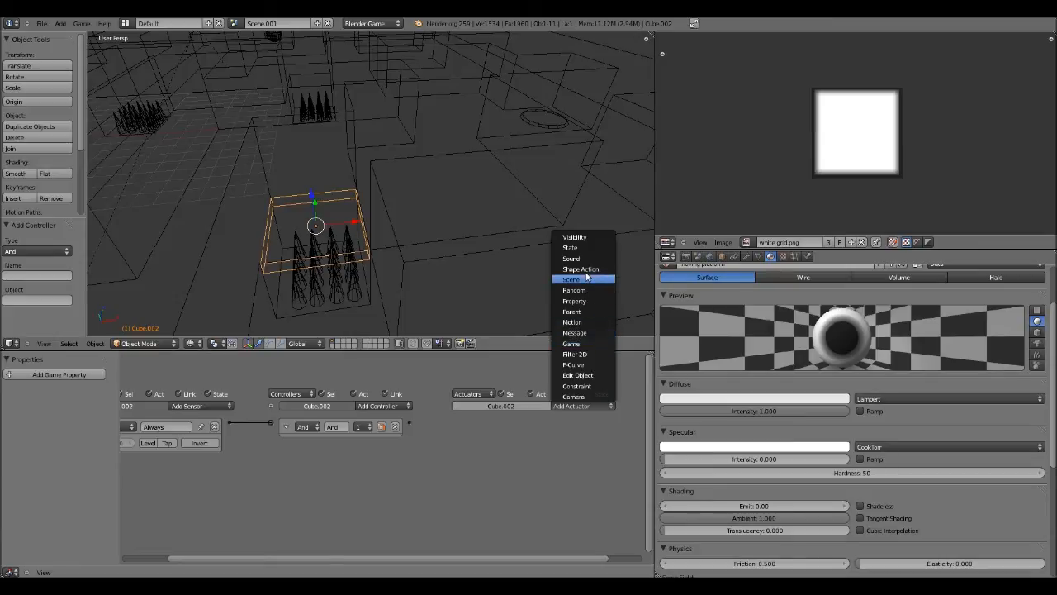
left_click(578, 268)
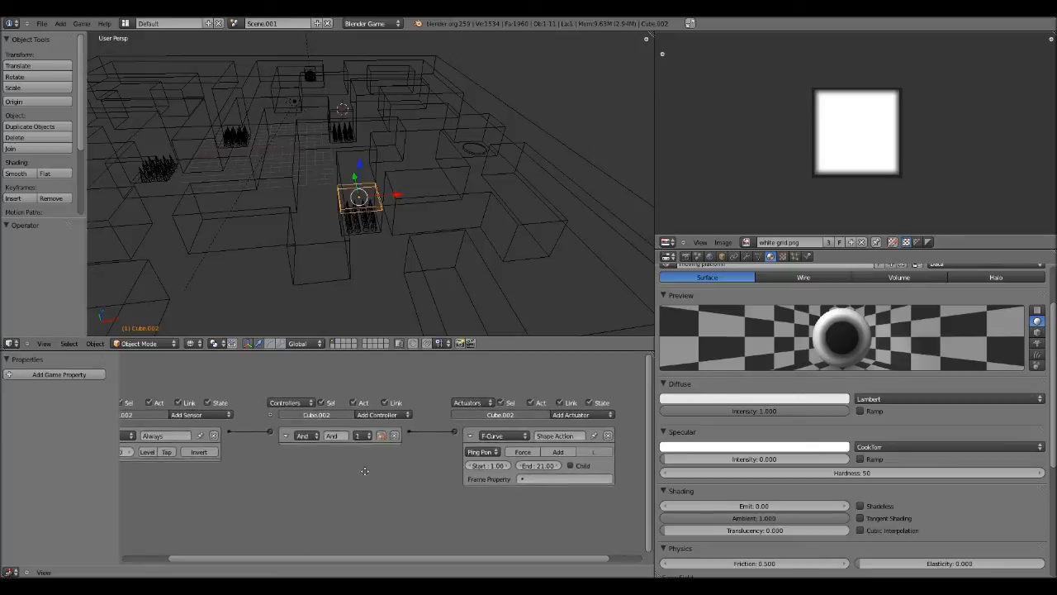
Set the F-Curve actuator's Play mode and start/end frame range.
left_click(504, 436)
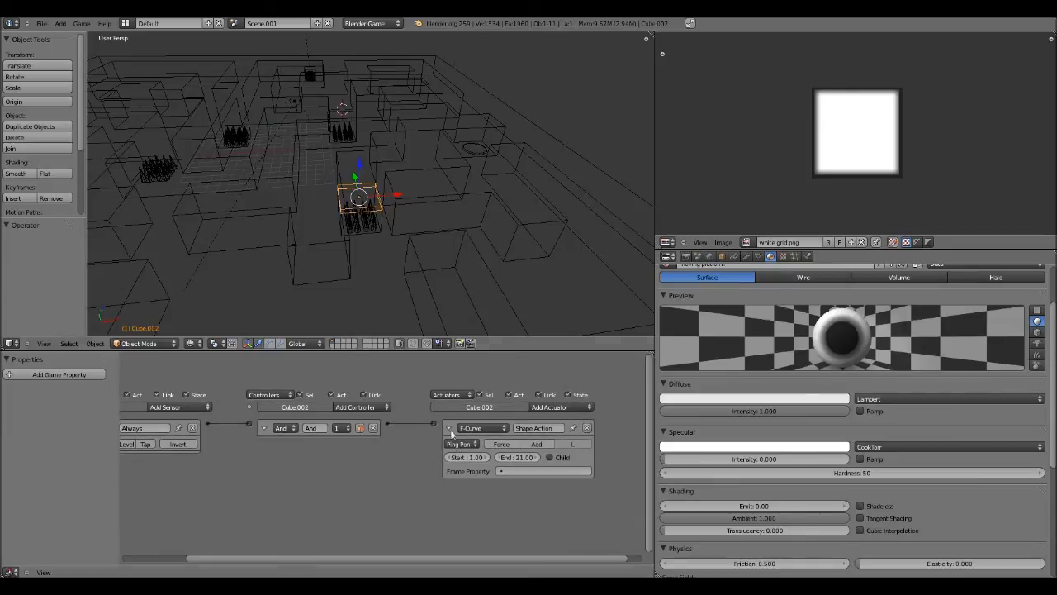
left_click(466, 456)
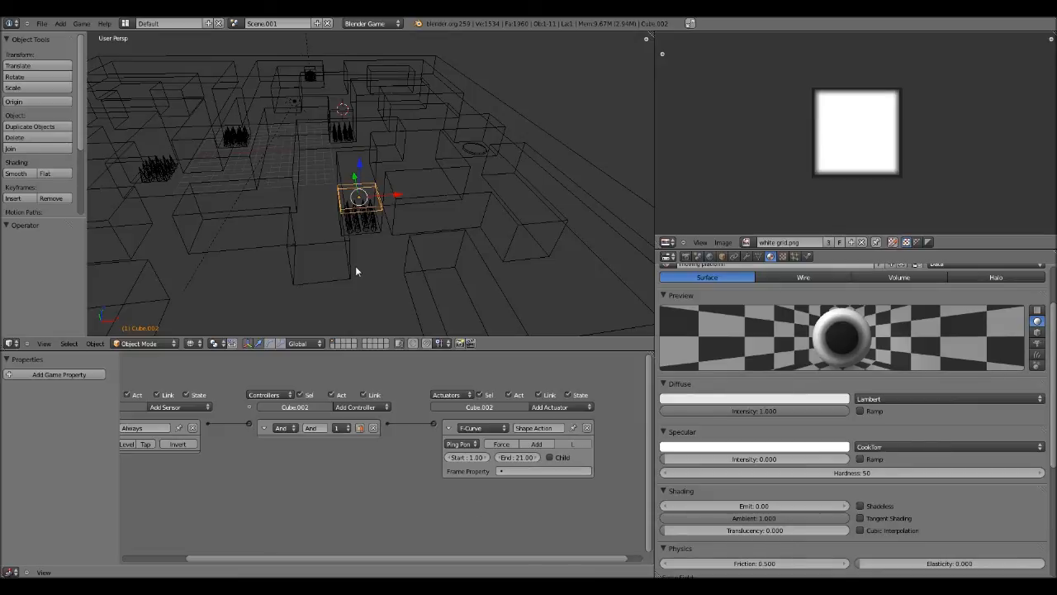
mouse_move(365, 244)
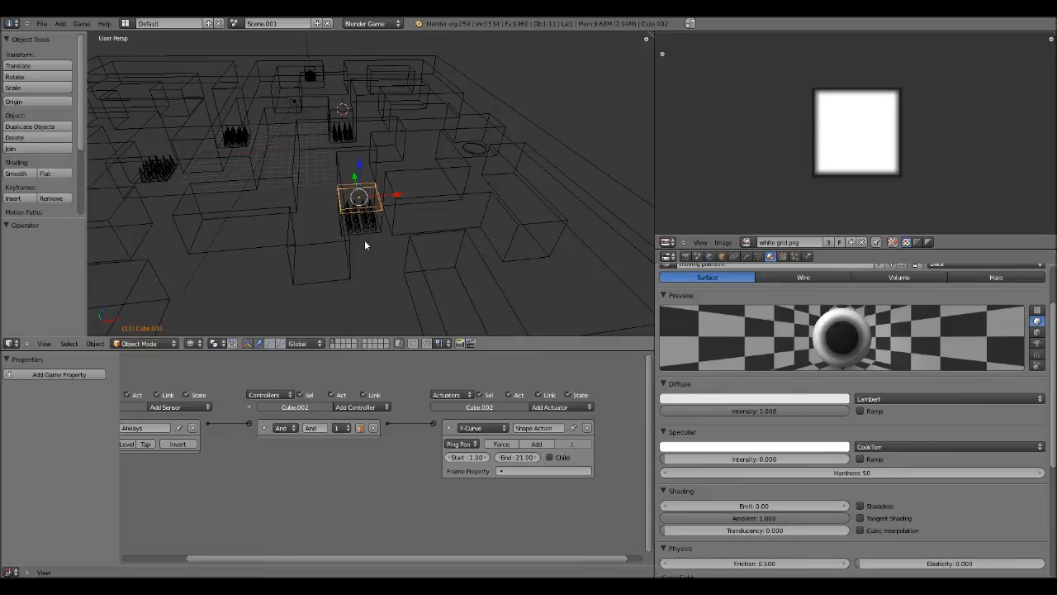